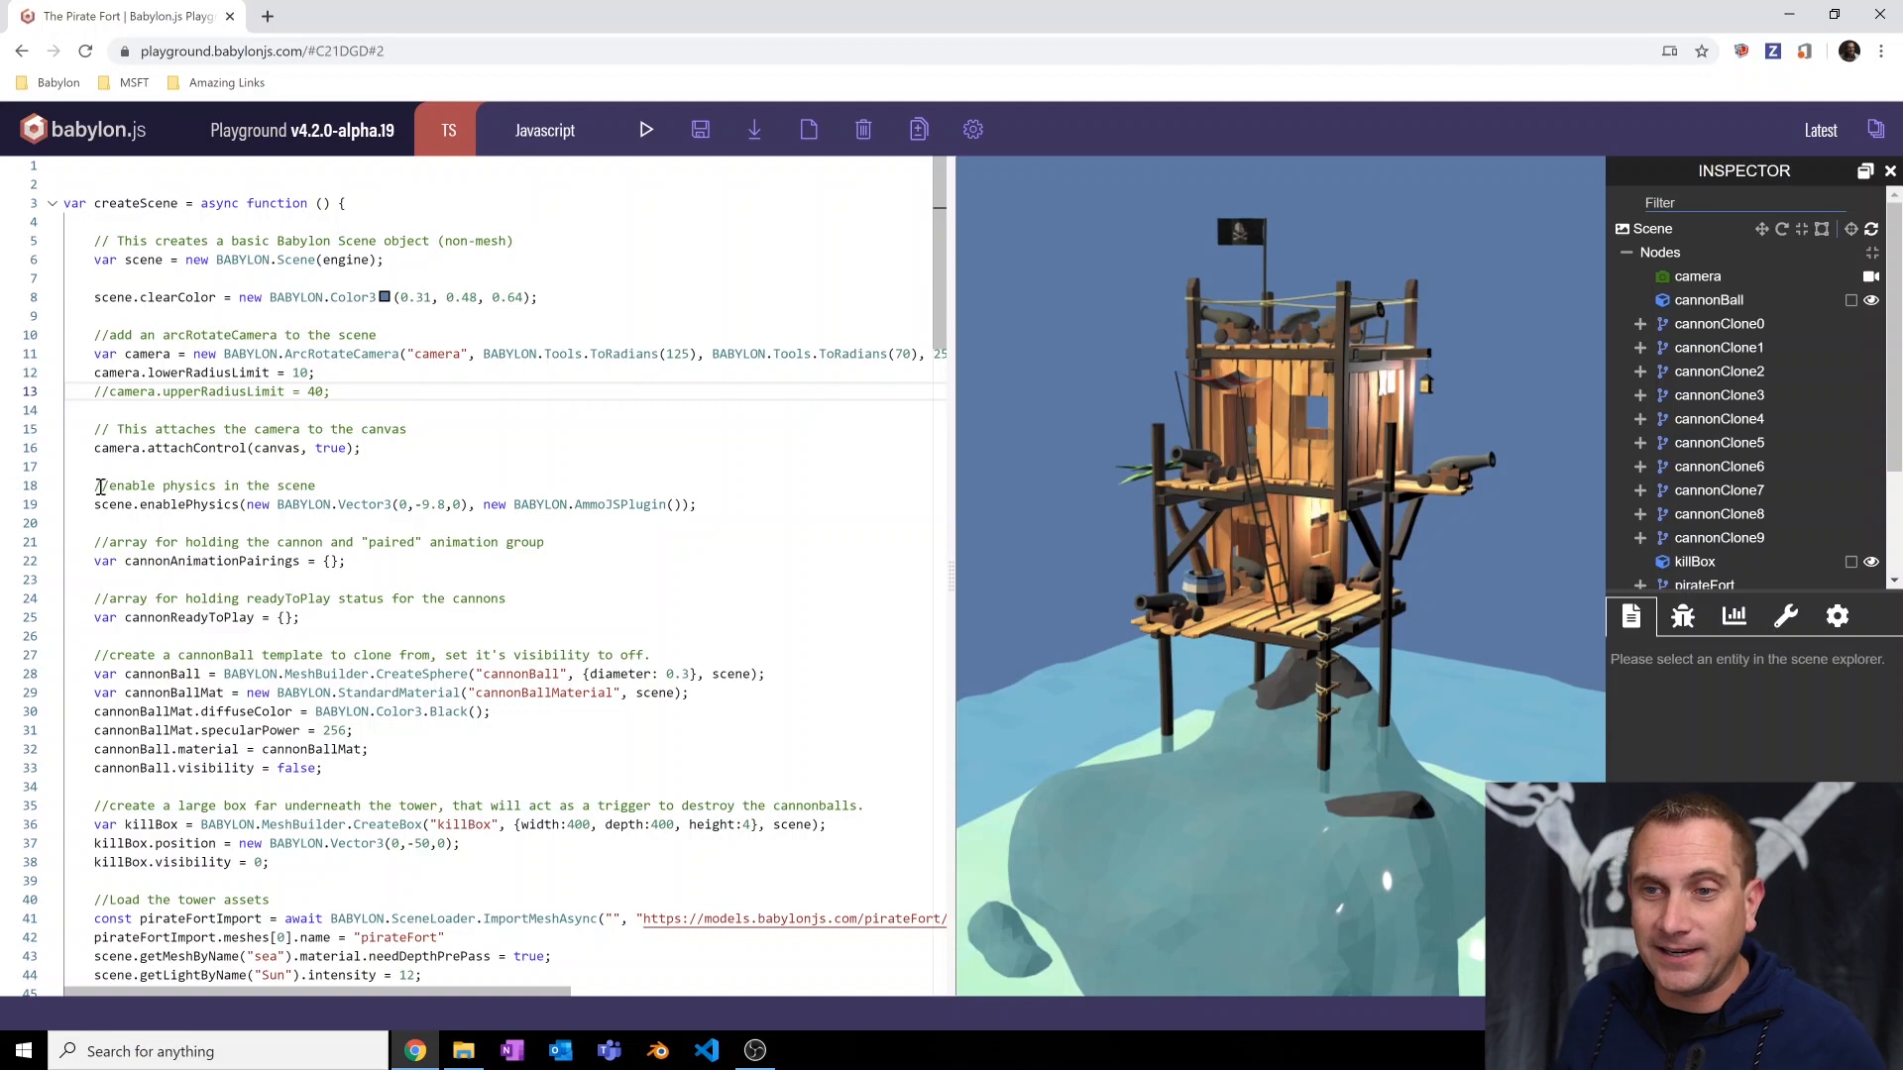
Highlight the physics-enabling code, then scroll down toward the kill box trigger code.
drag(93, 485, 255, 503)
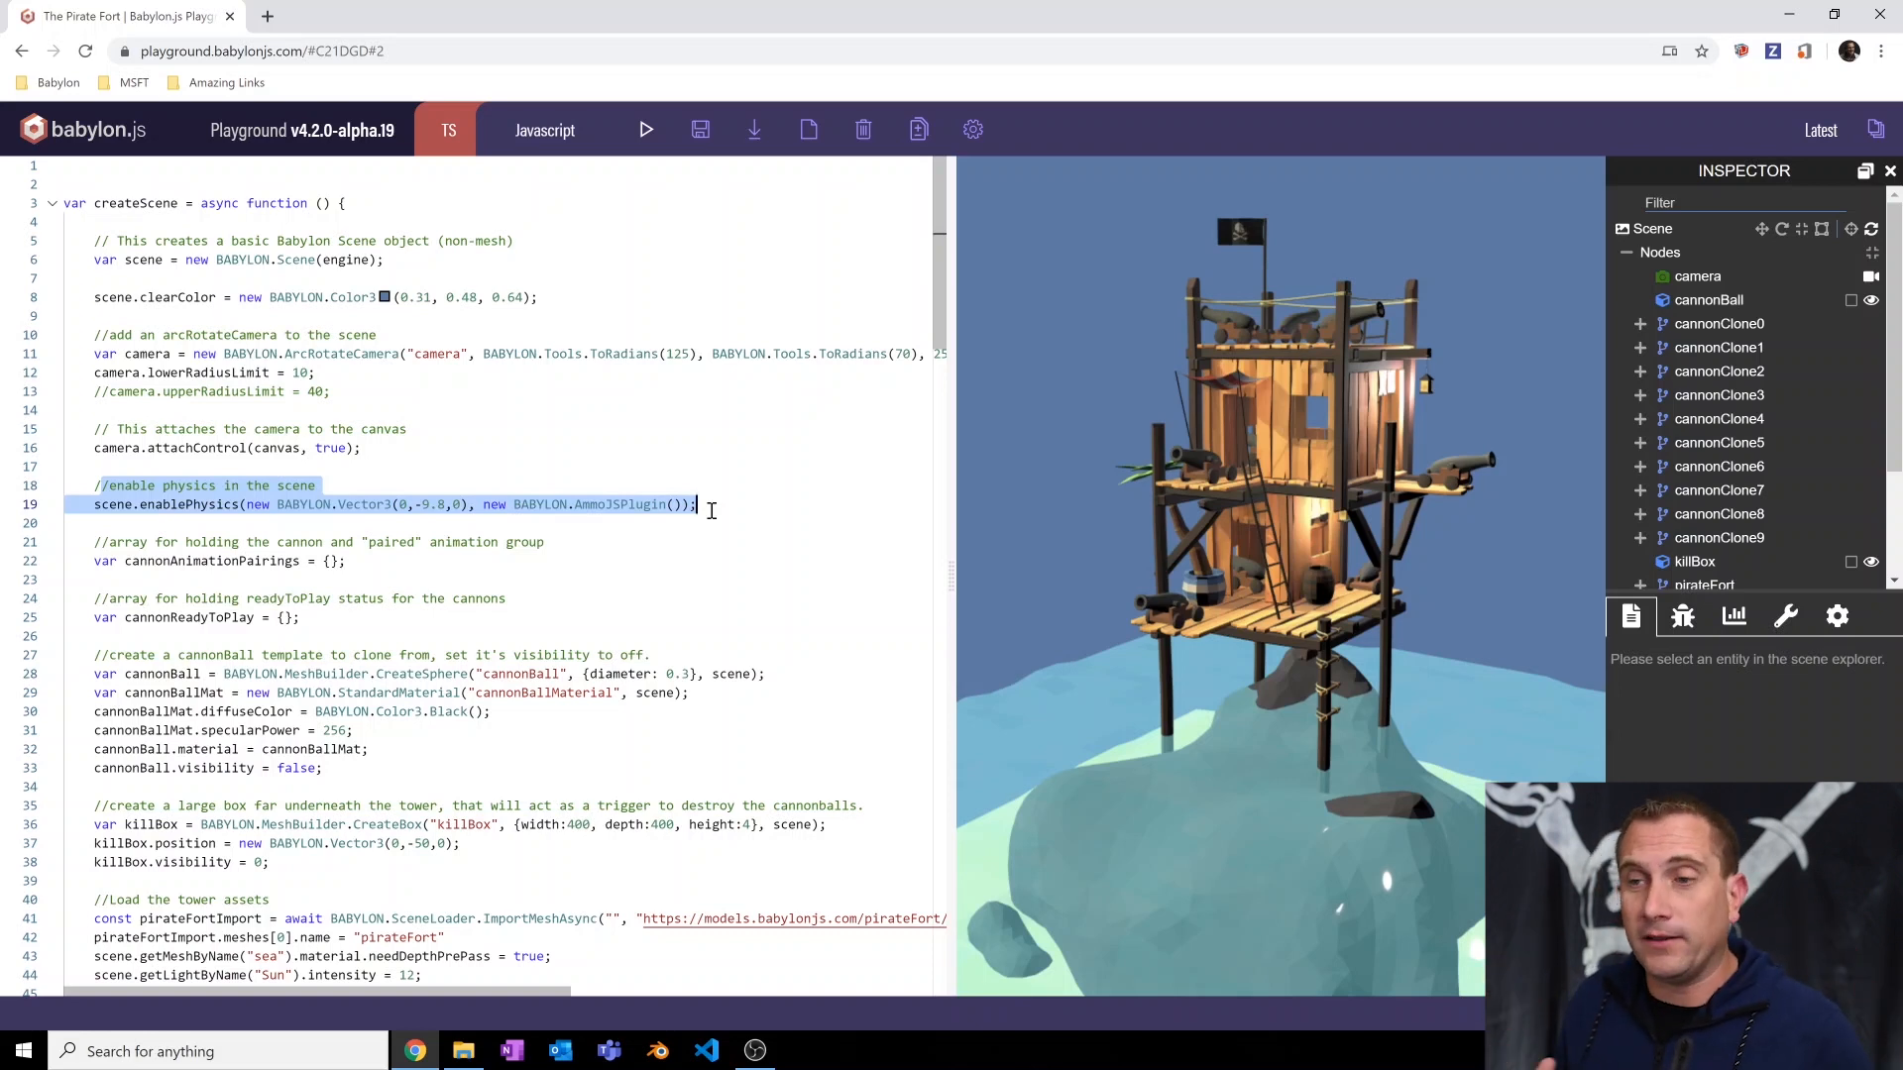
scroll(down, 3)
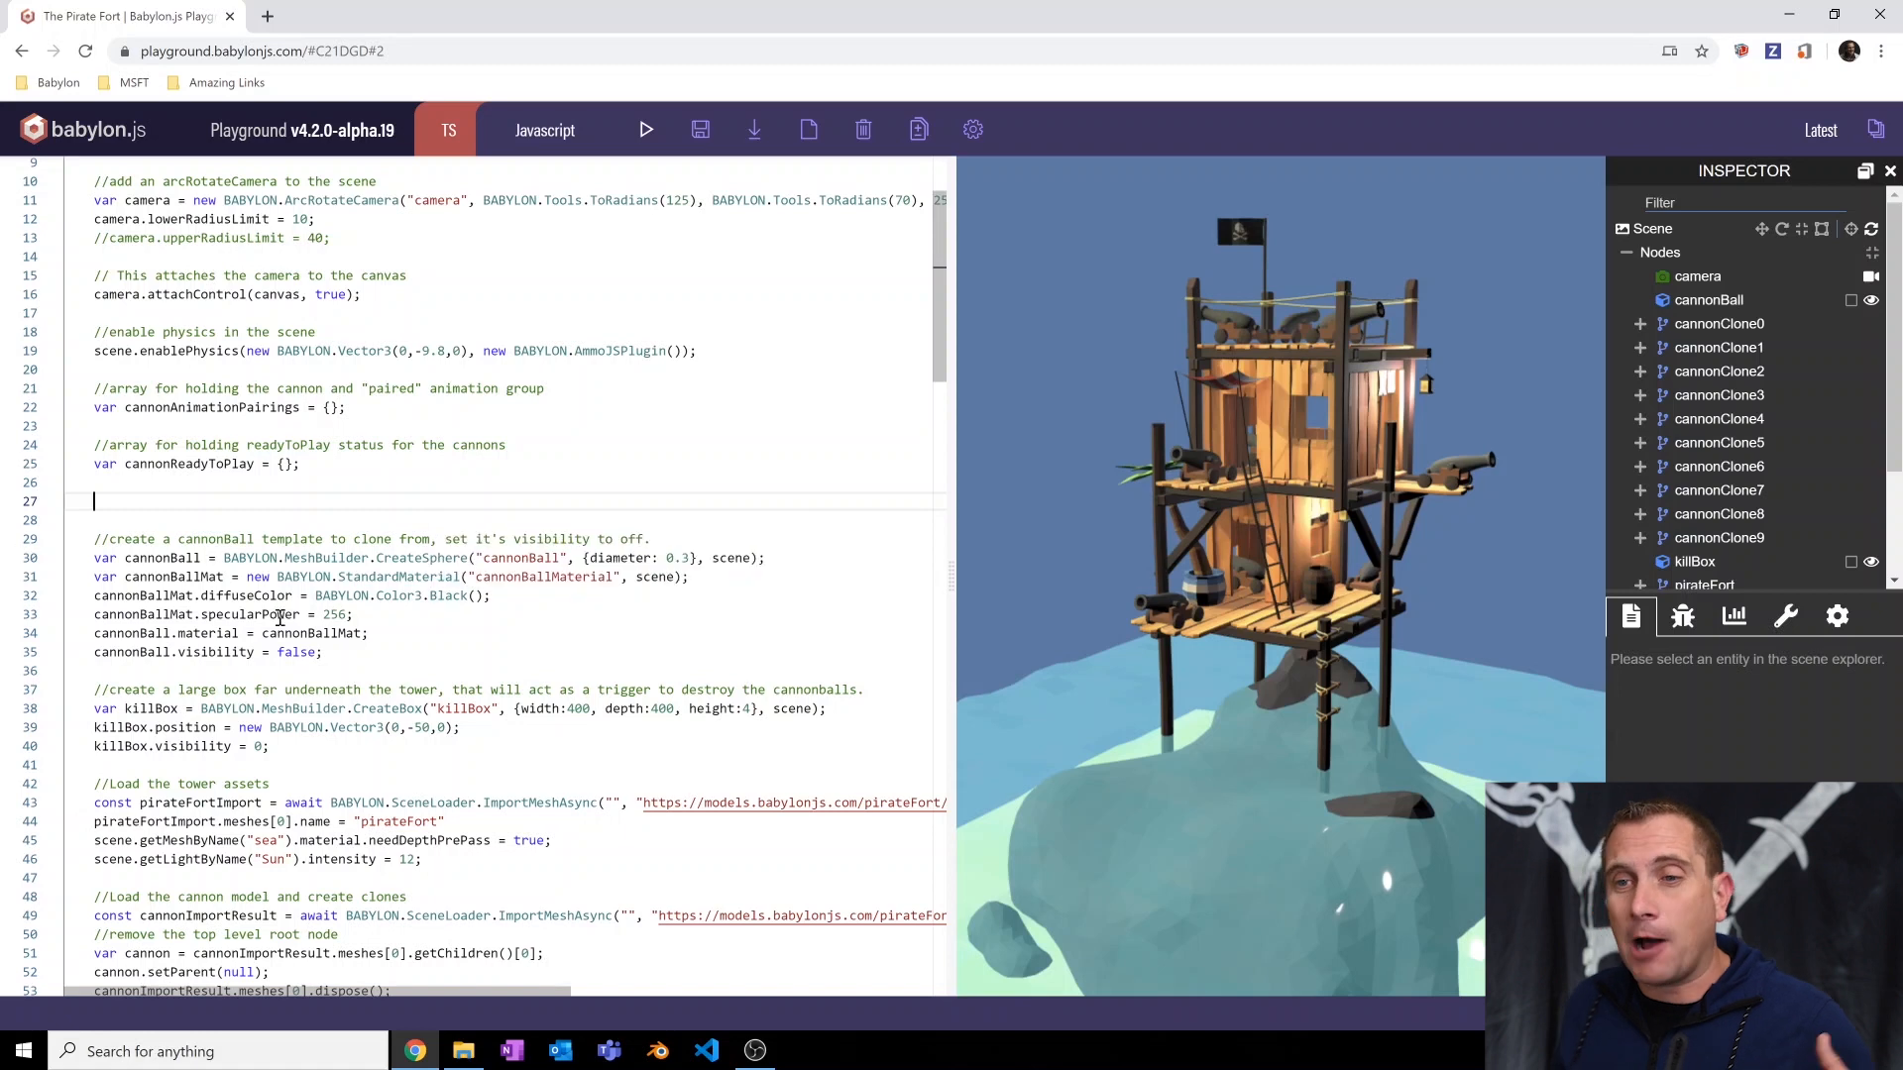
mouse_move(262, 614)
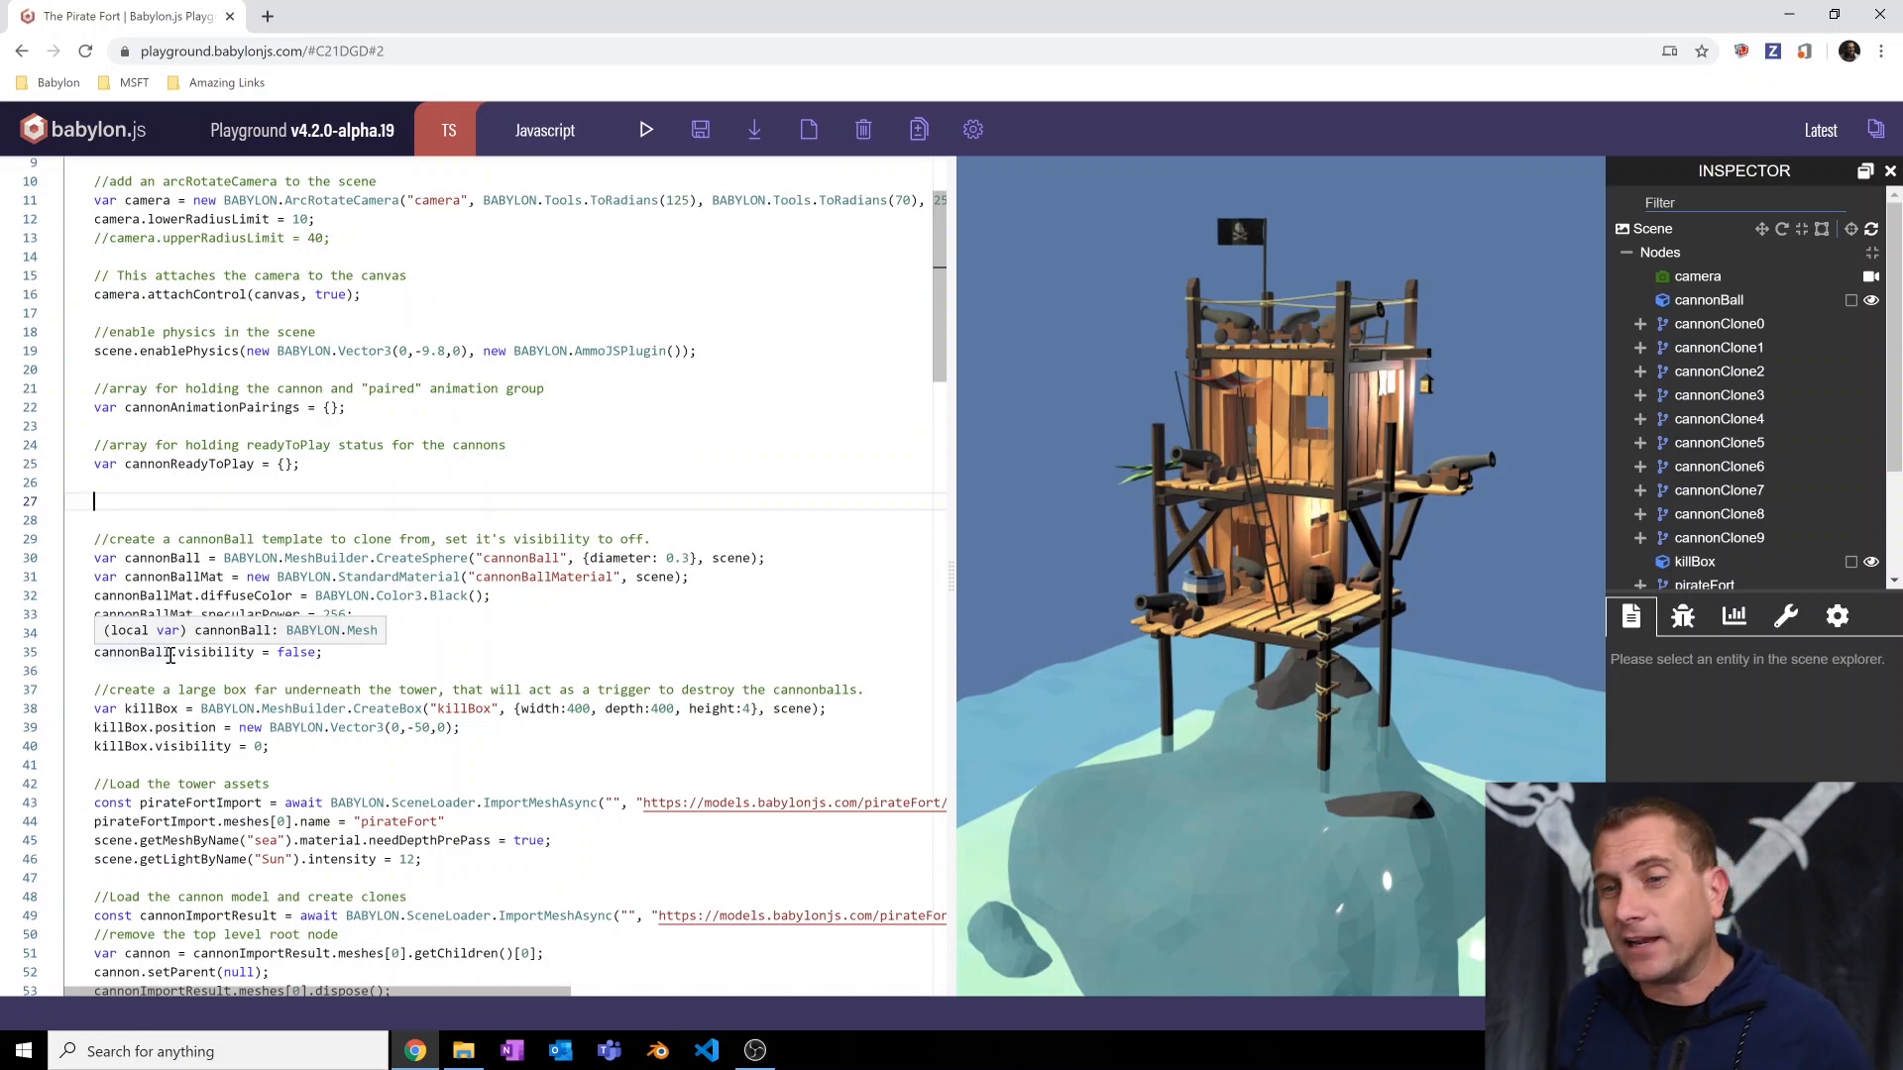
drag(95, 690, 273, 746)
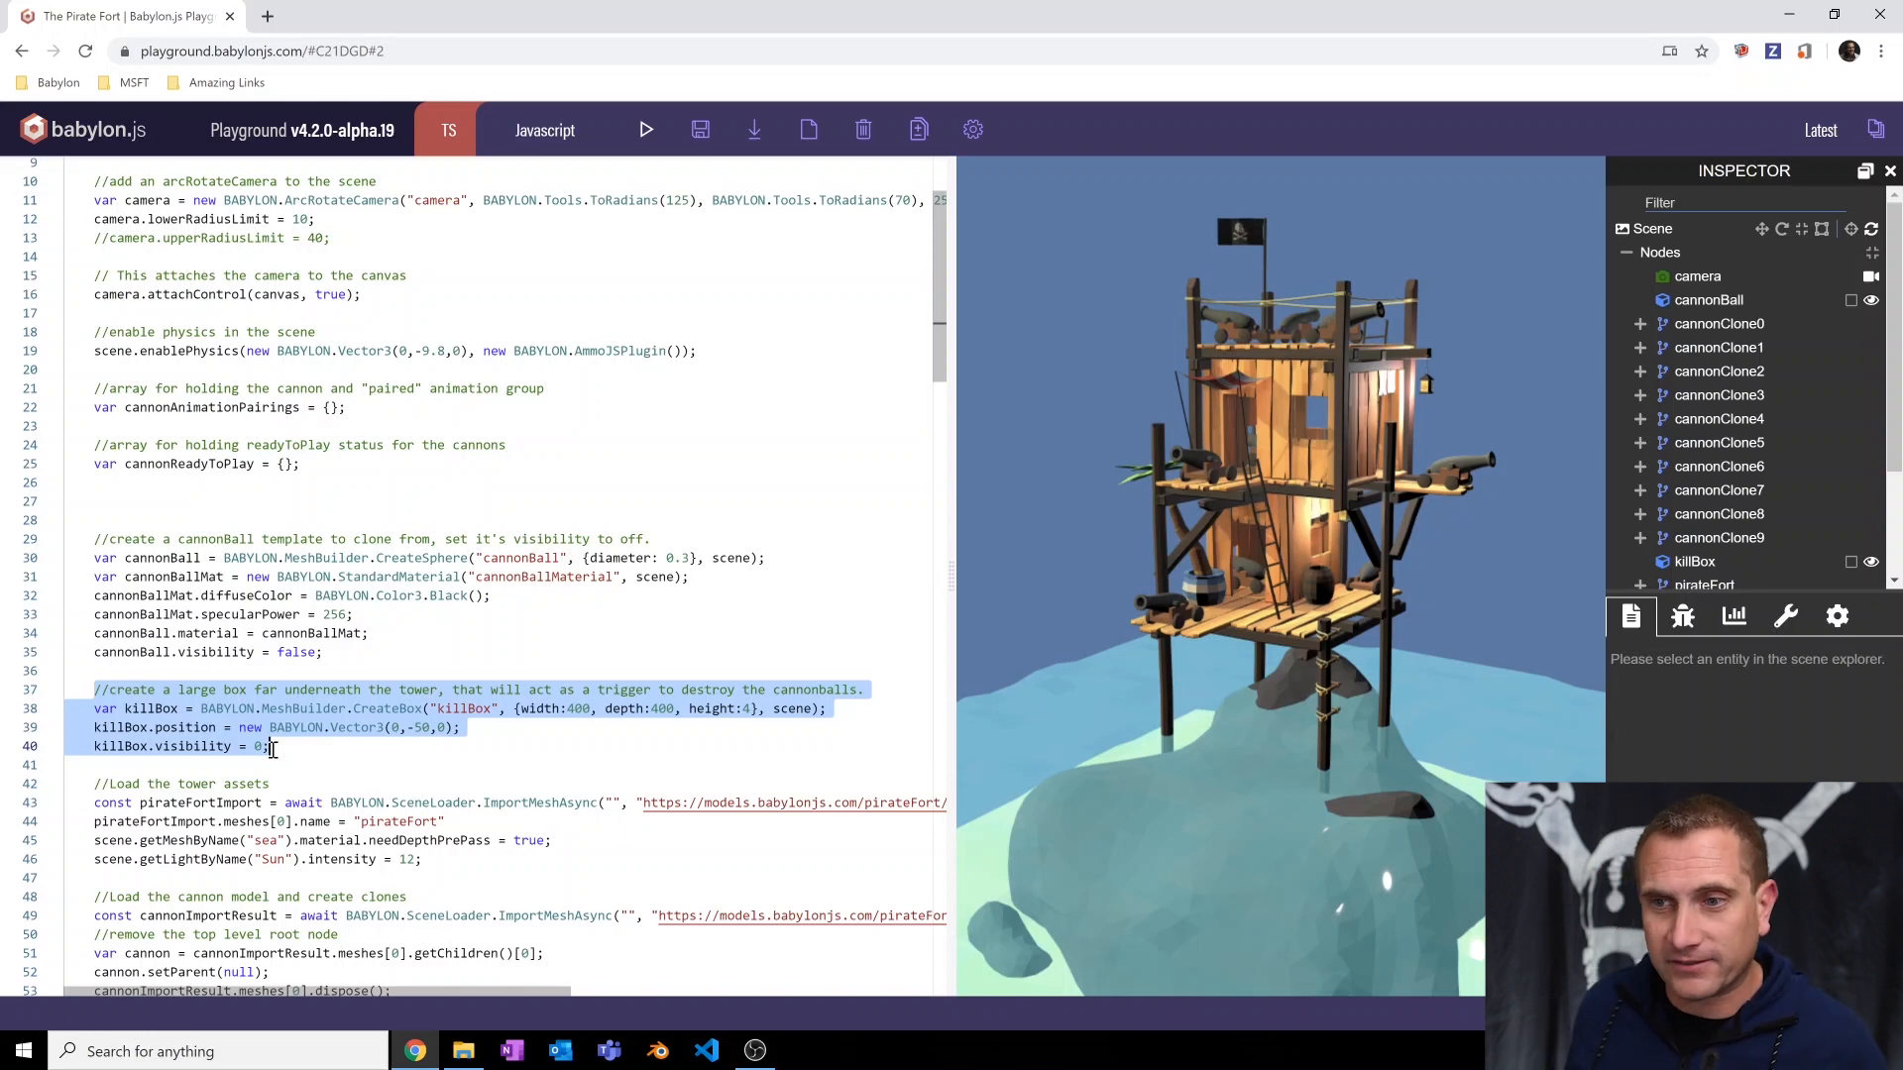
mouse_move(412, 708)
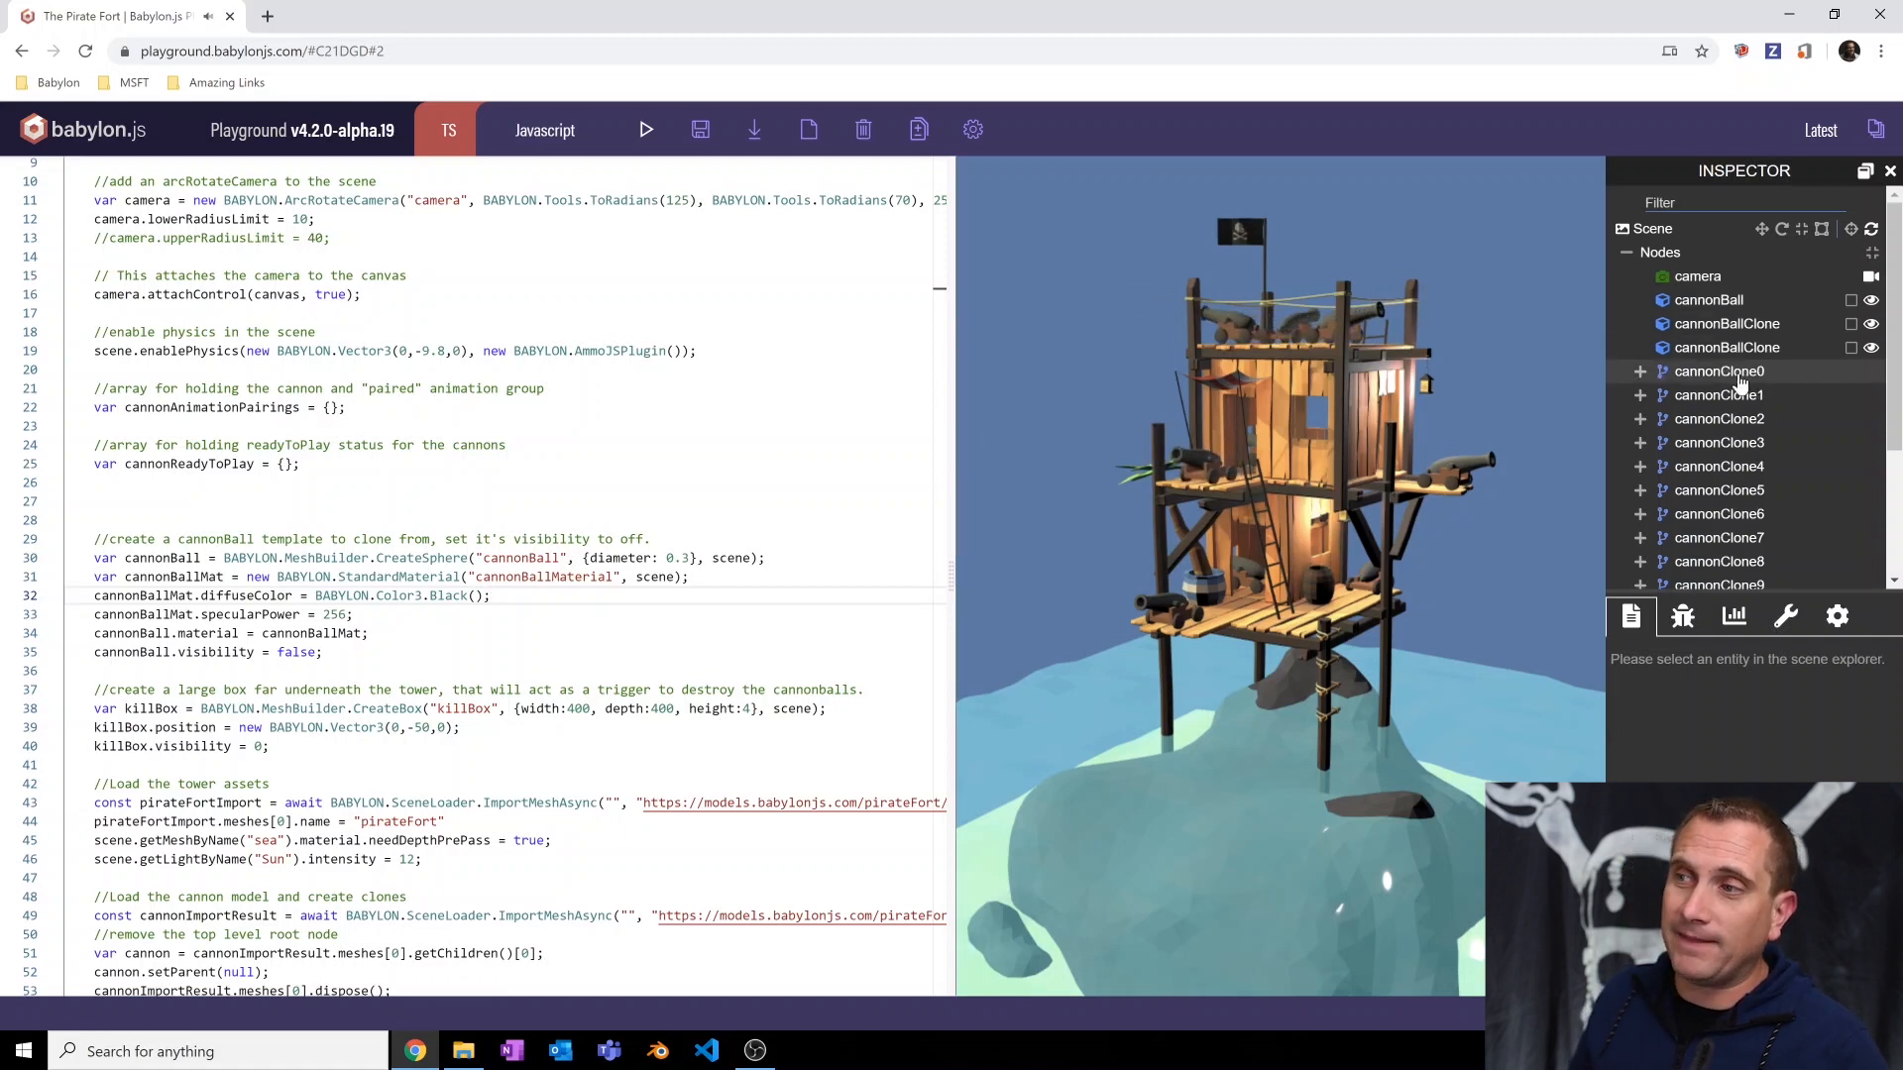
Scroll the editor down to the cannonball cloning and physics impulse code.
scroll(down, 3)
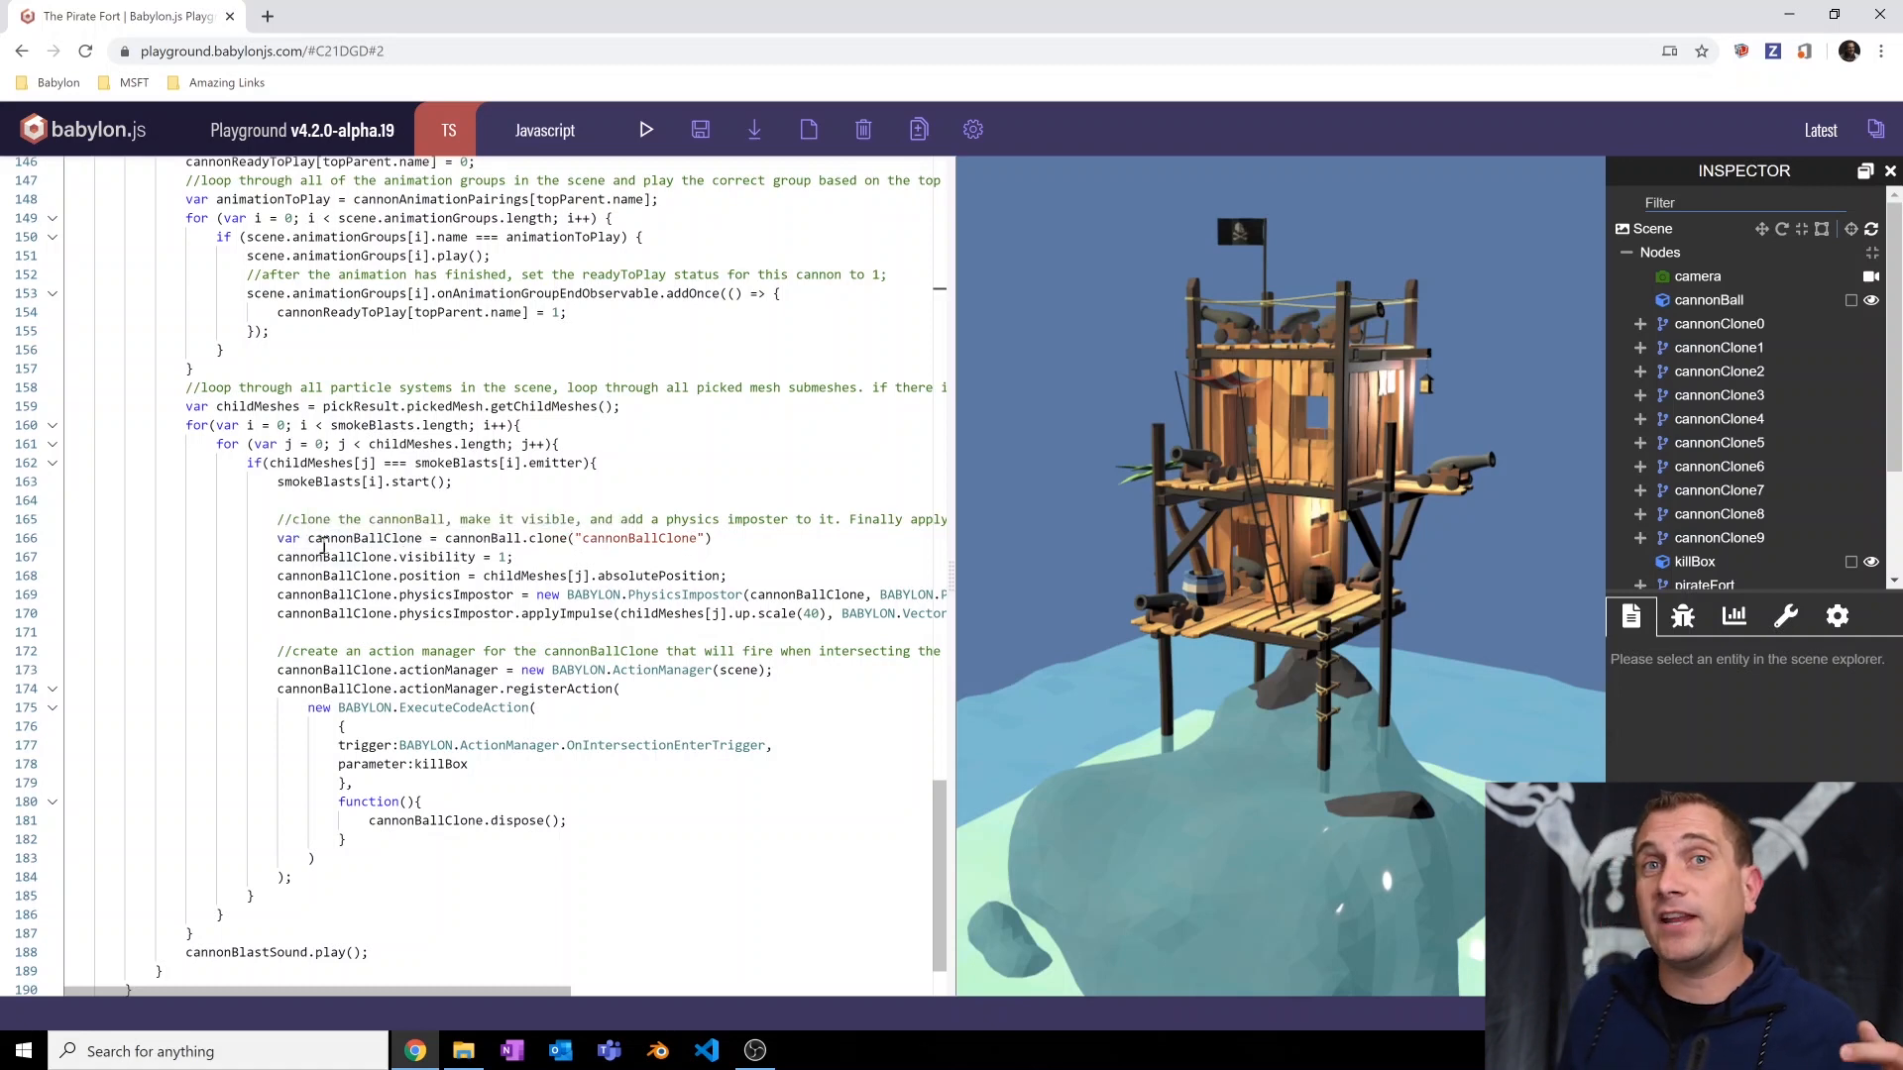
mouse_move(363, 537)
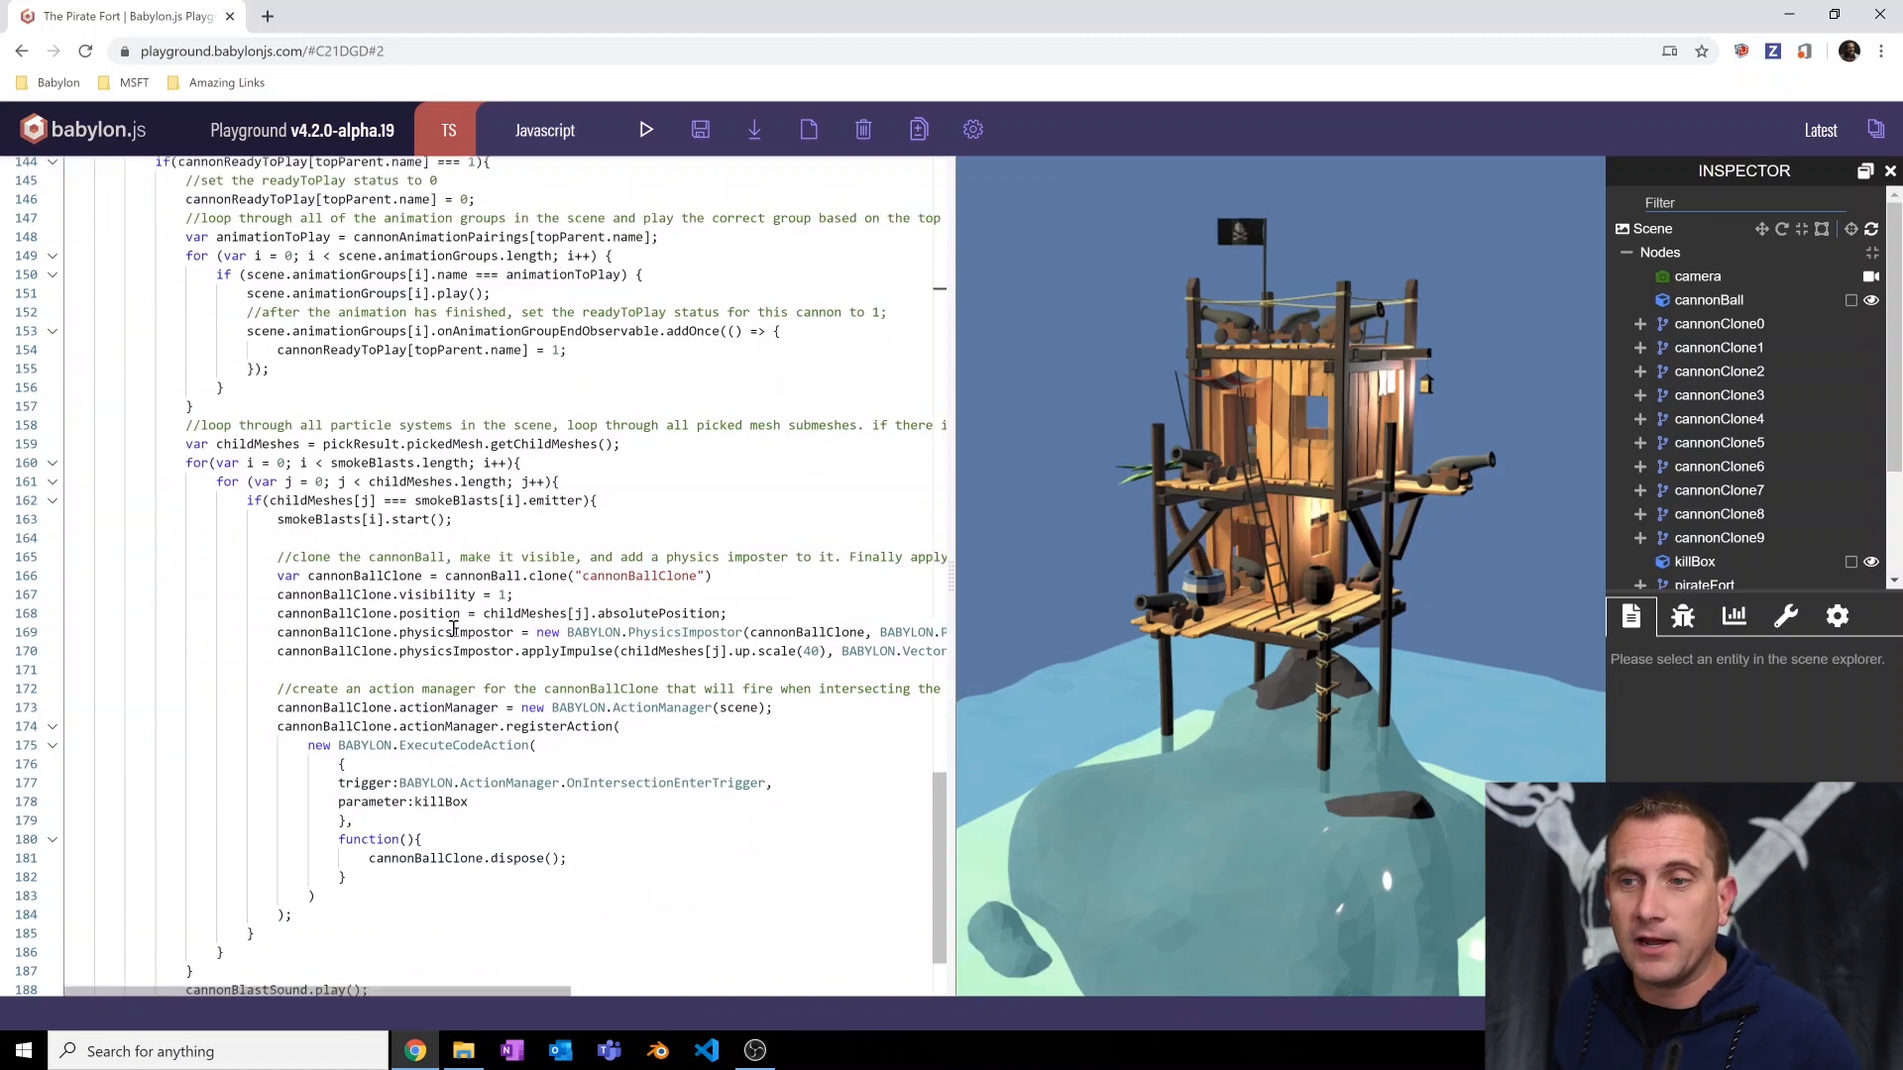
mouse_move(461, 631)
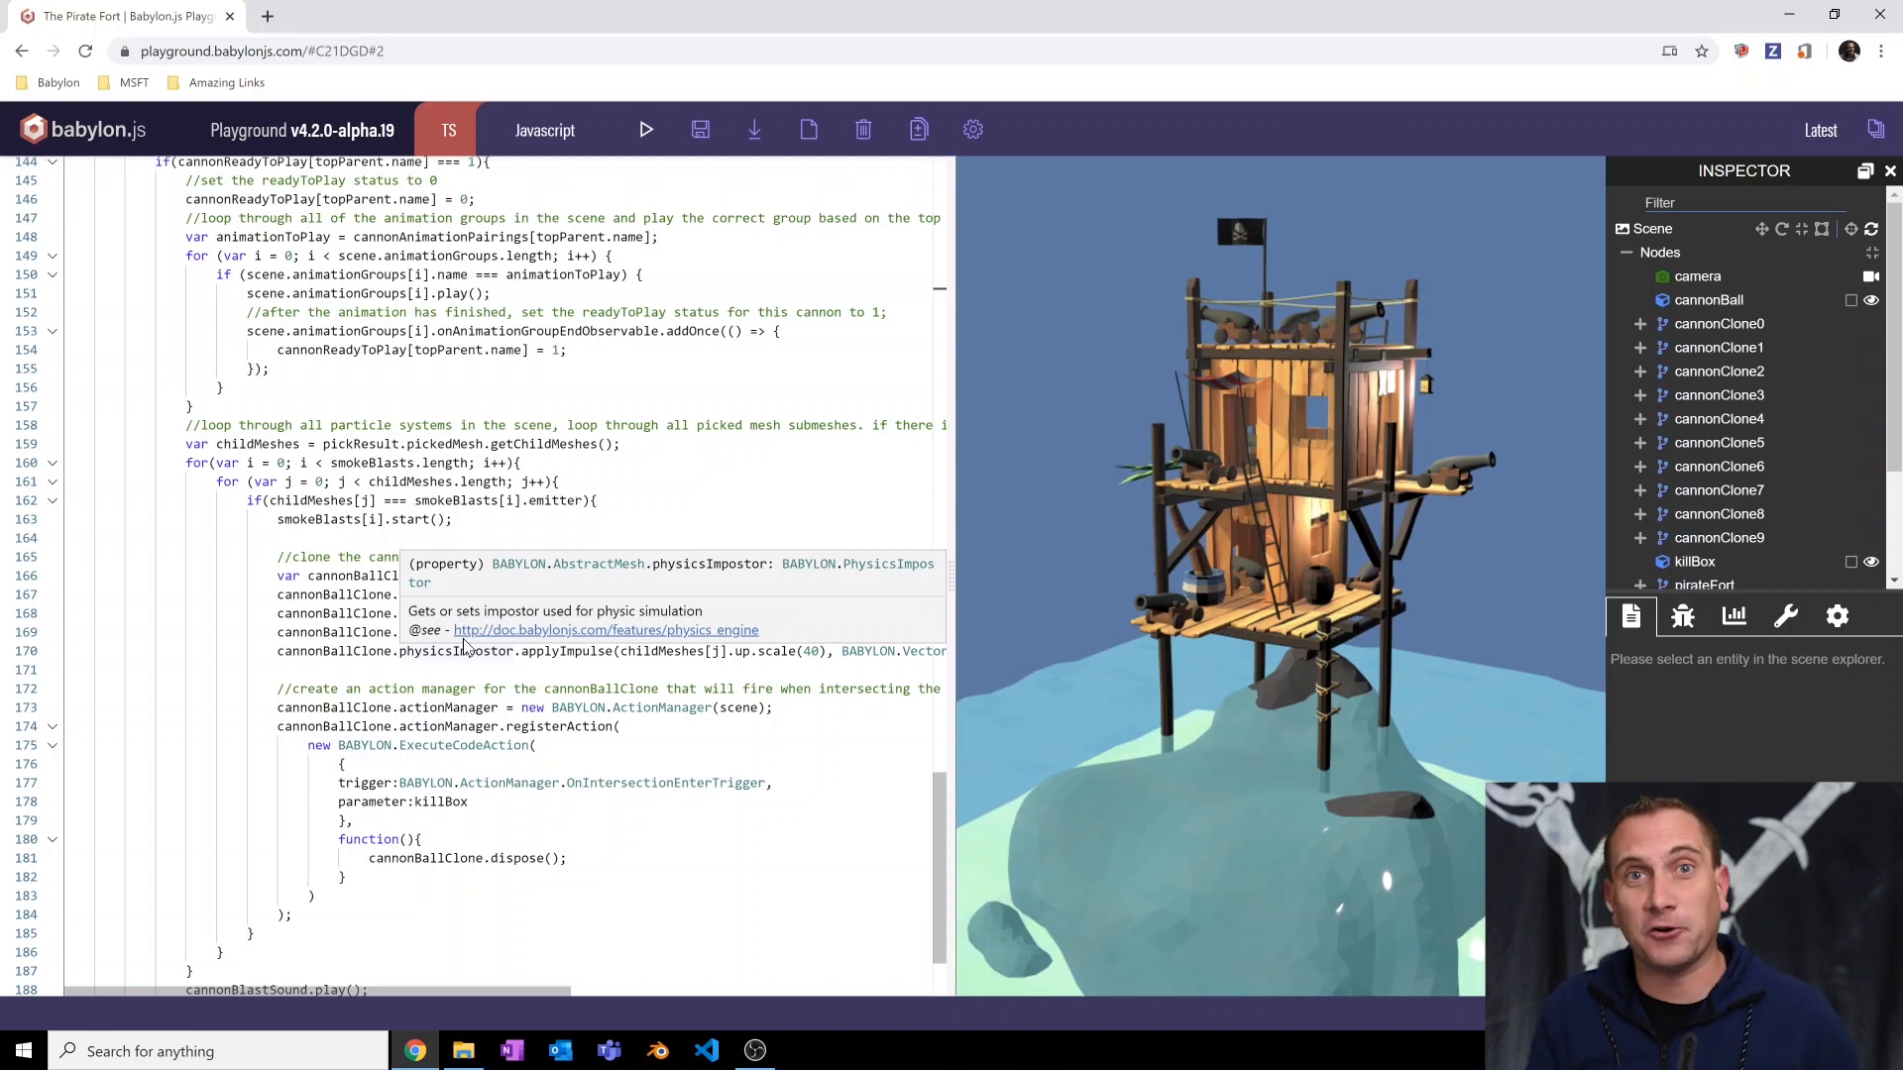
mouse_move(639, 648)
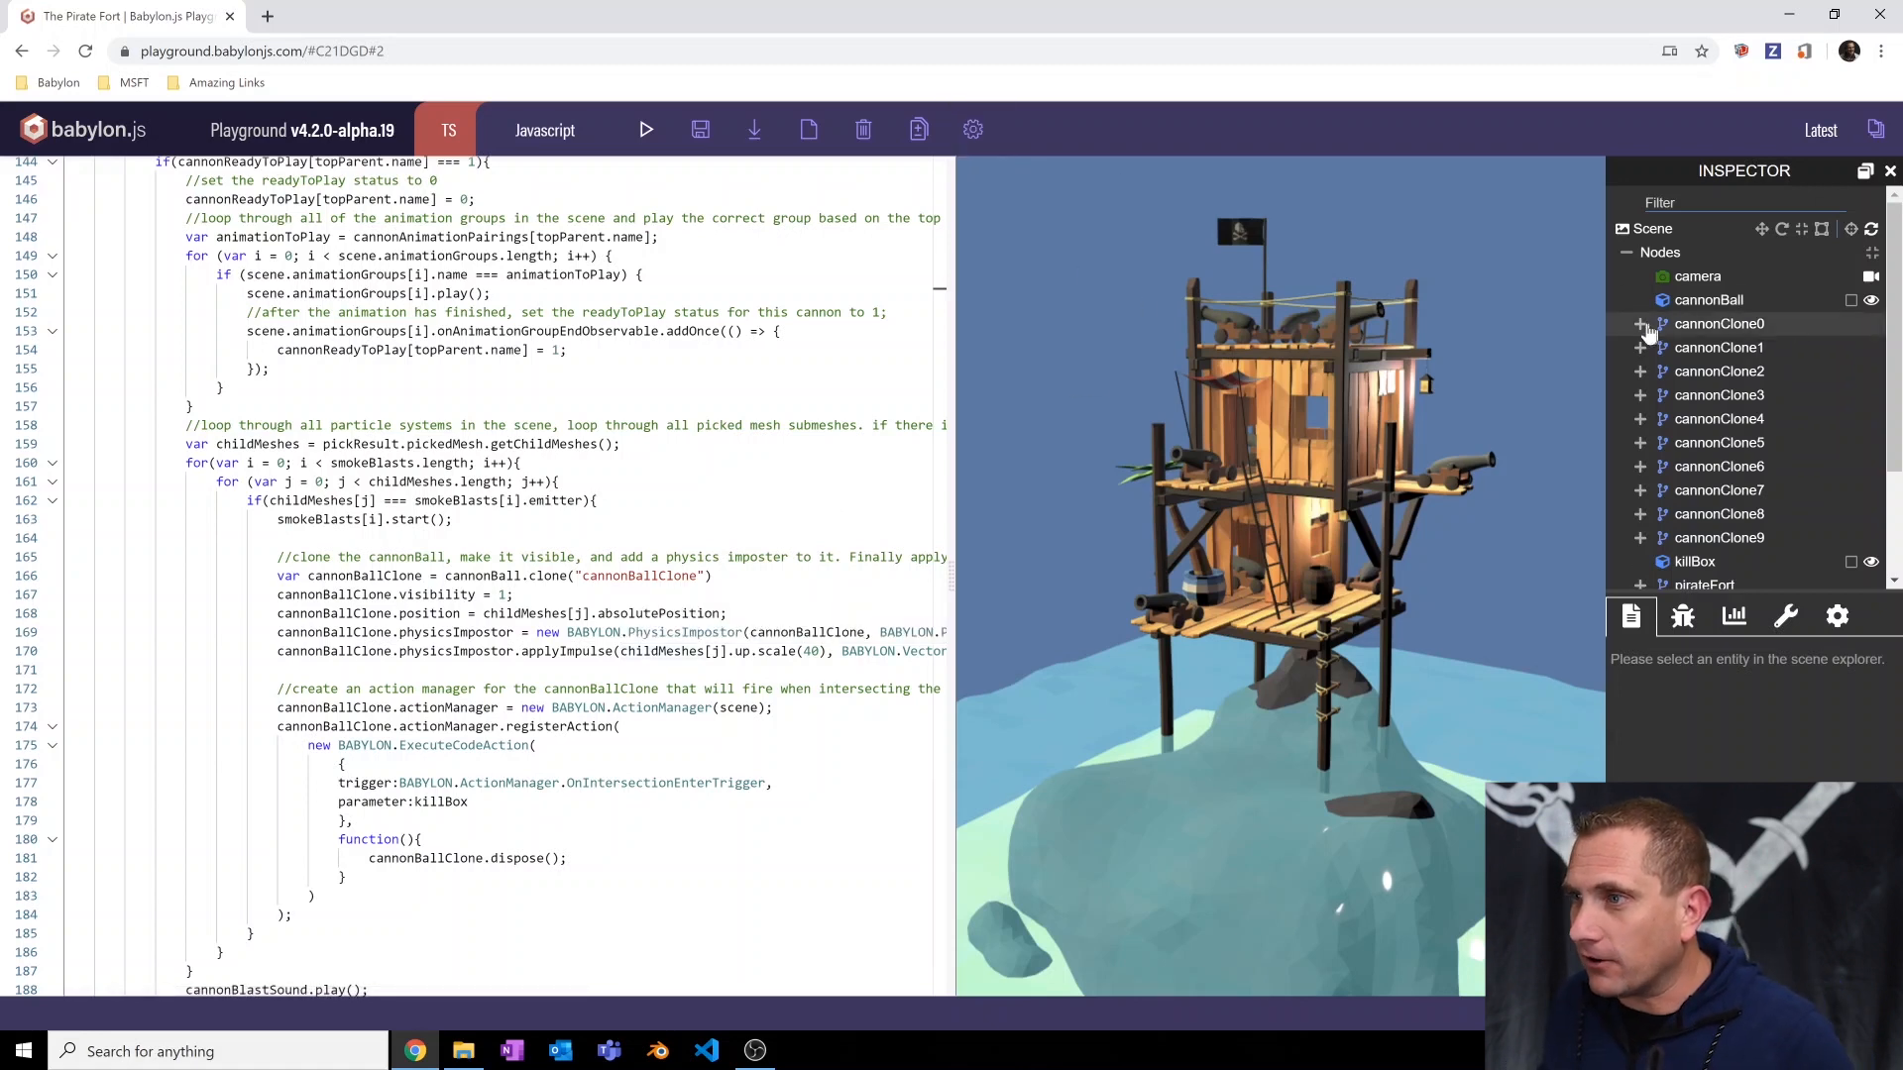
Expand cannonClone1's hierarchy, select its innermost mount mesh, then collapse cannonClone1.
click(1639, 347)
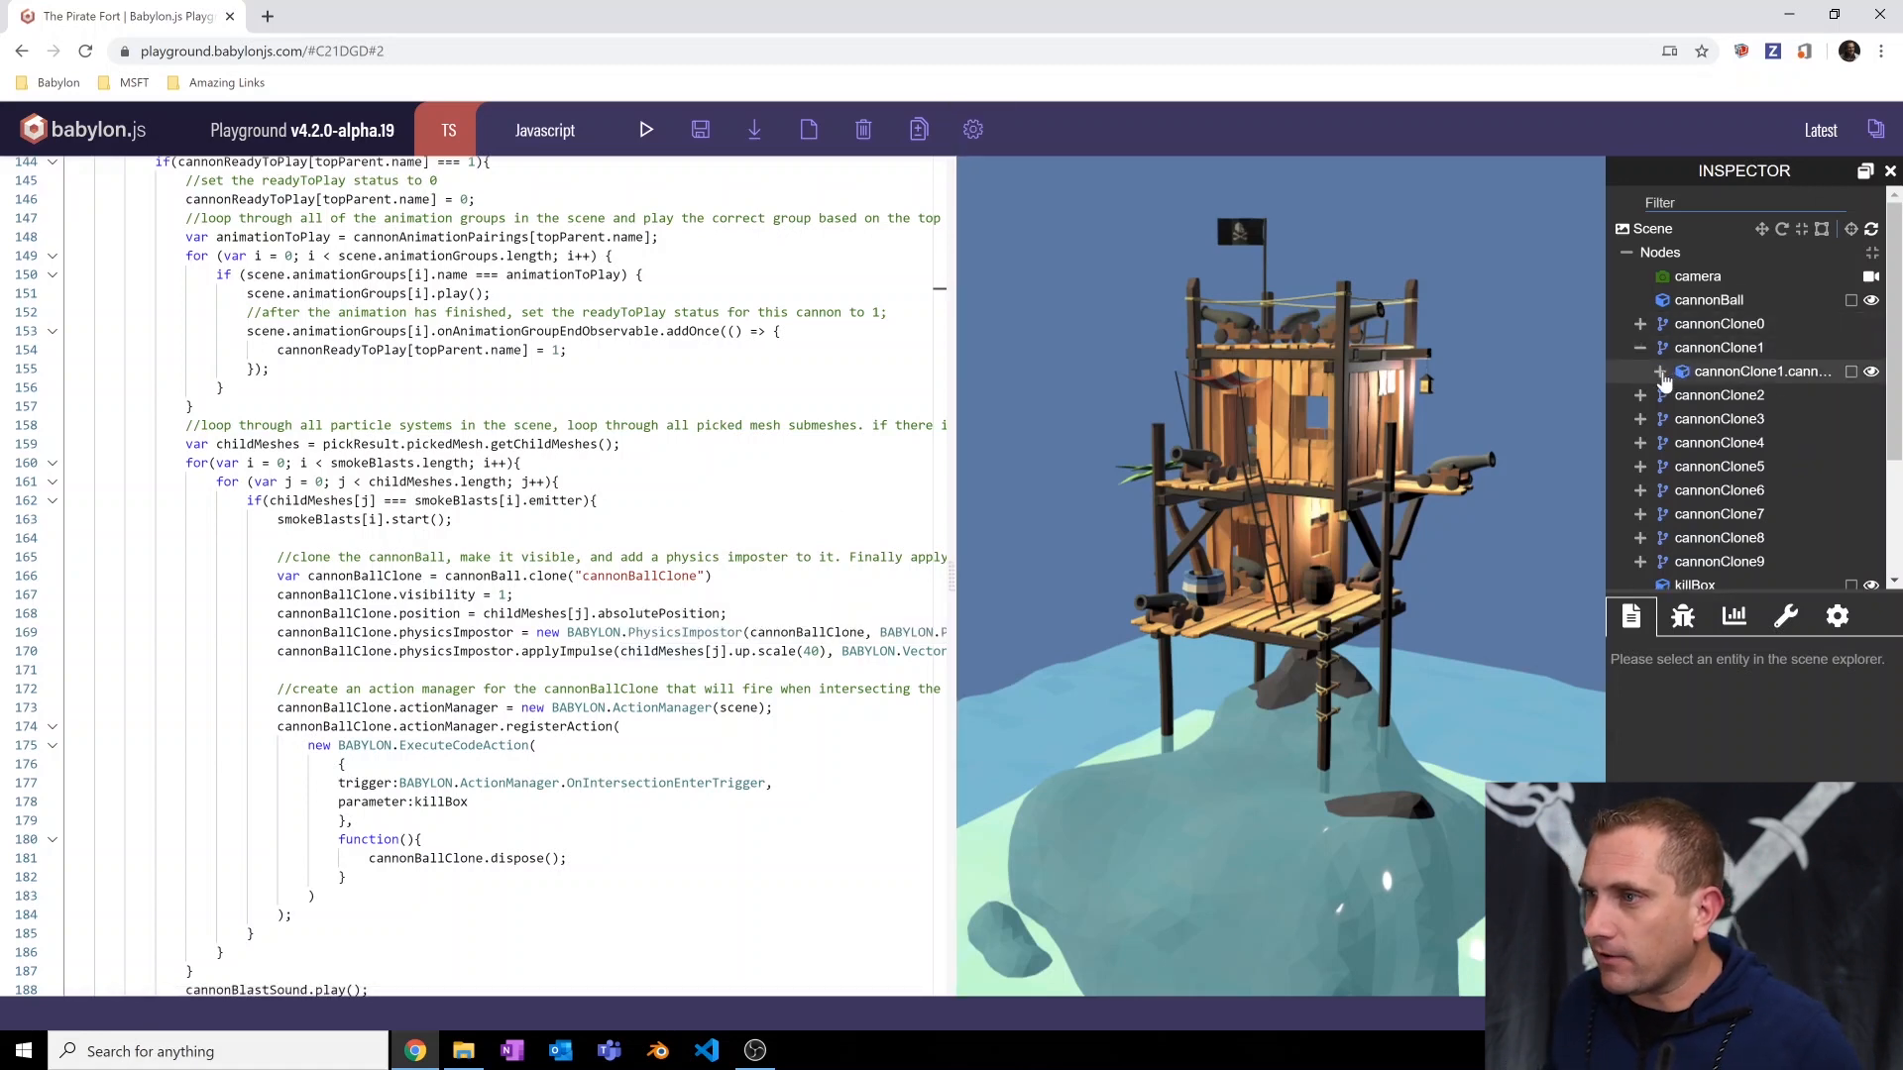
click(1660, 371)
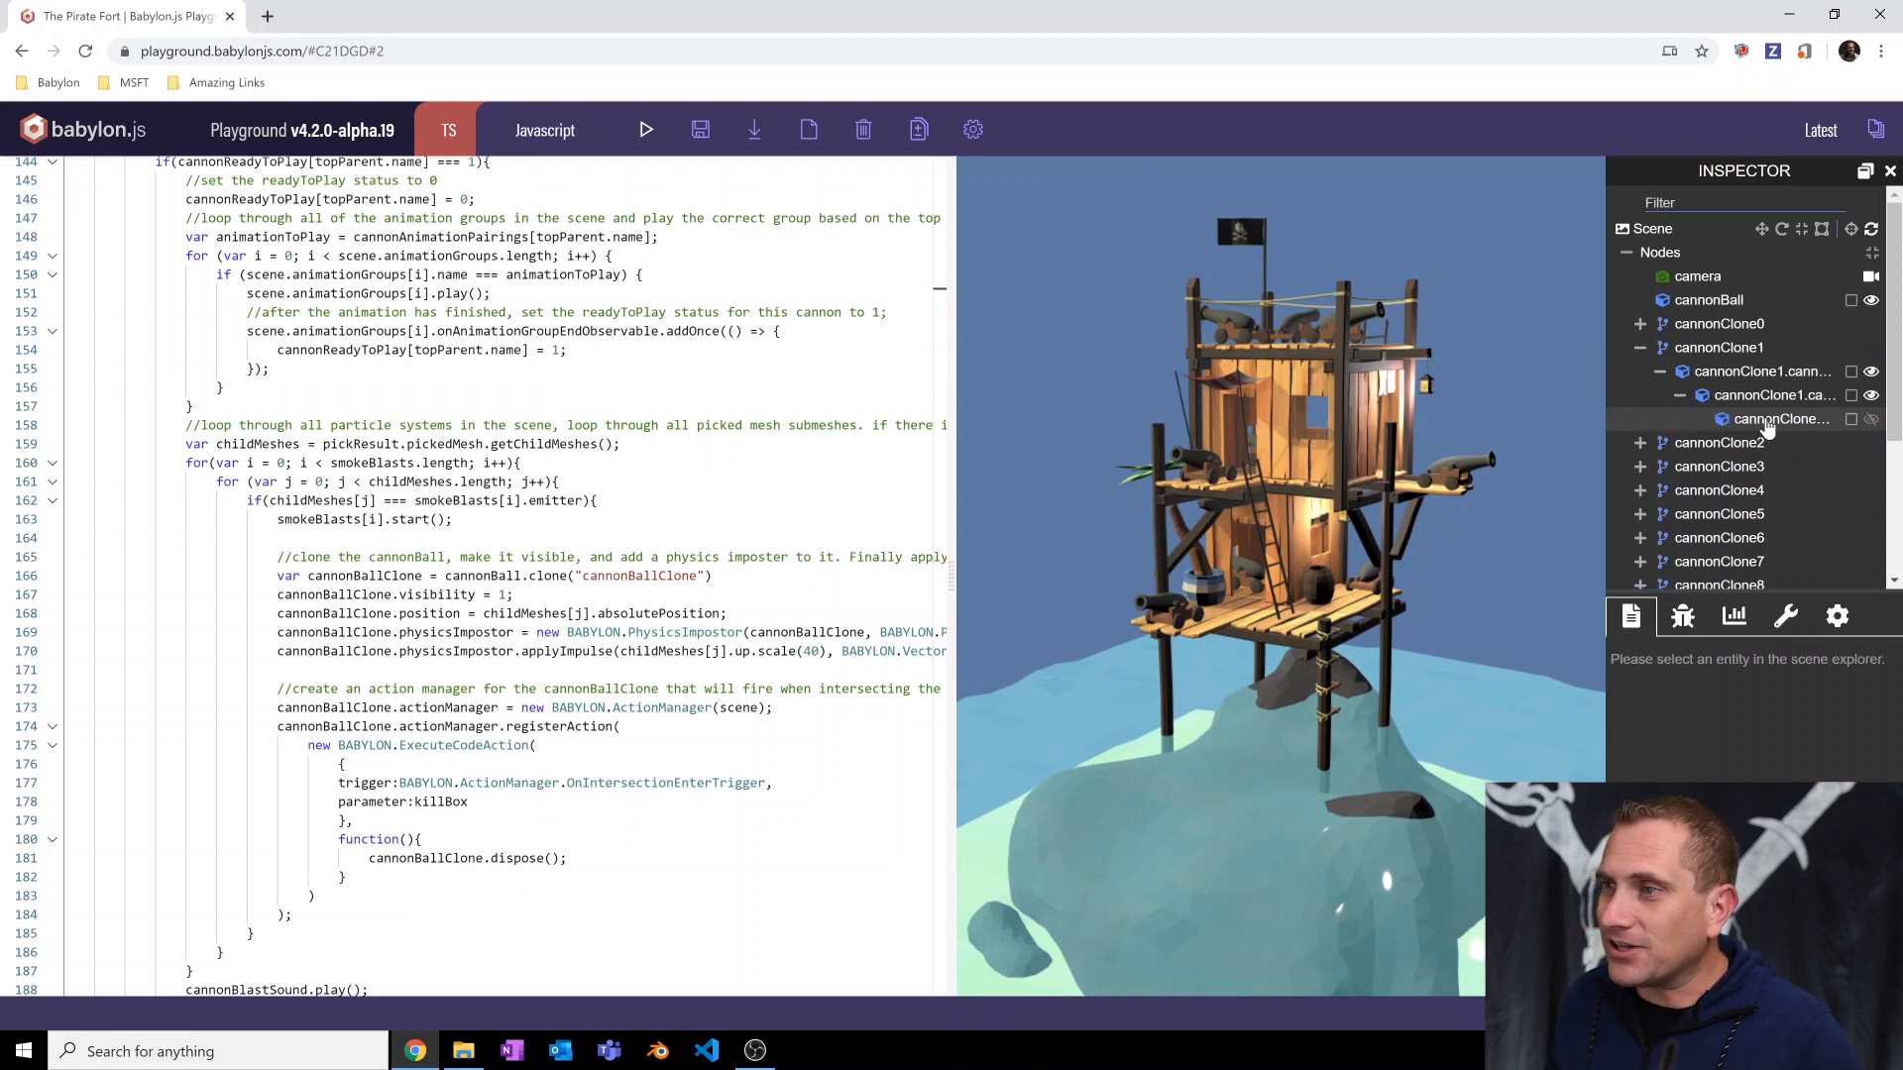
click(1779, 418)
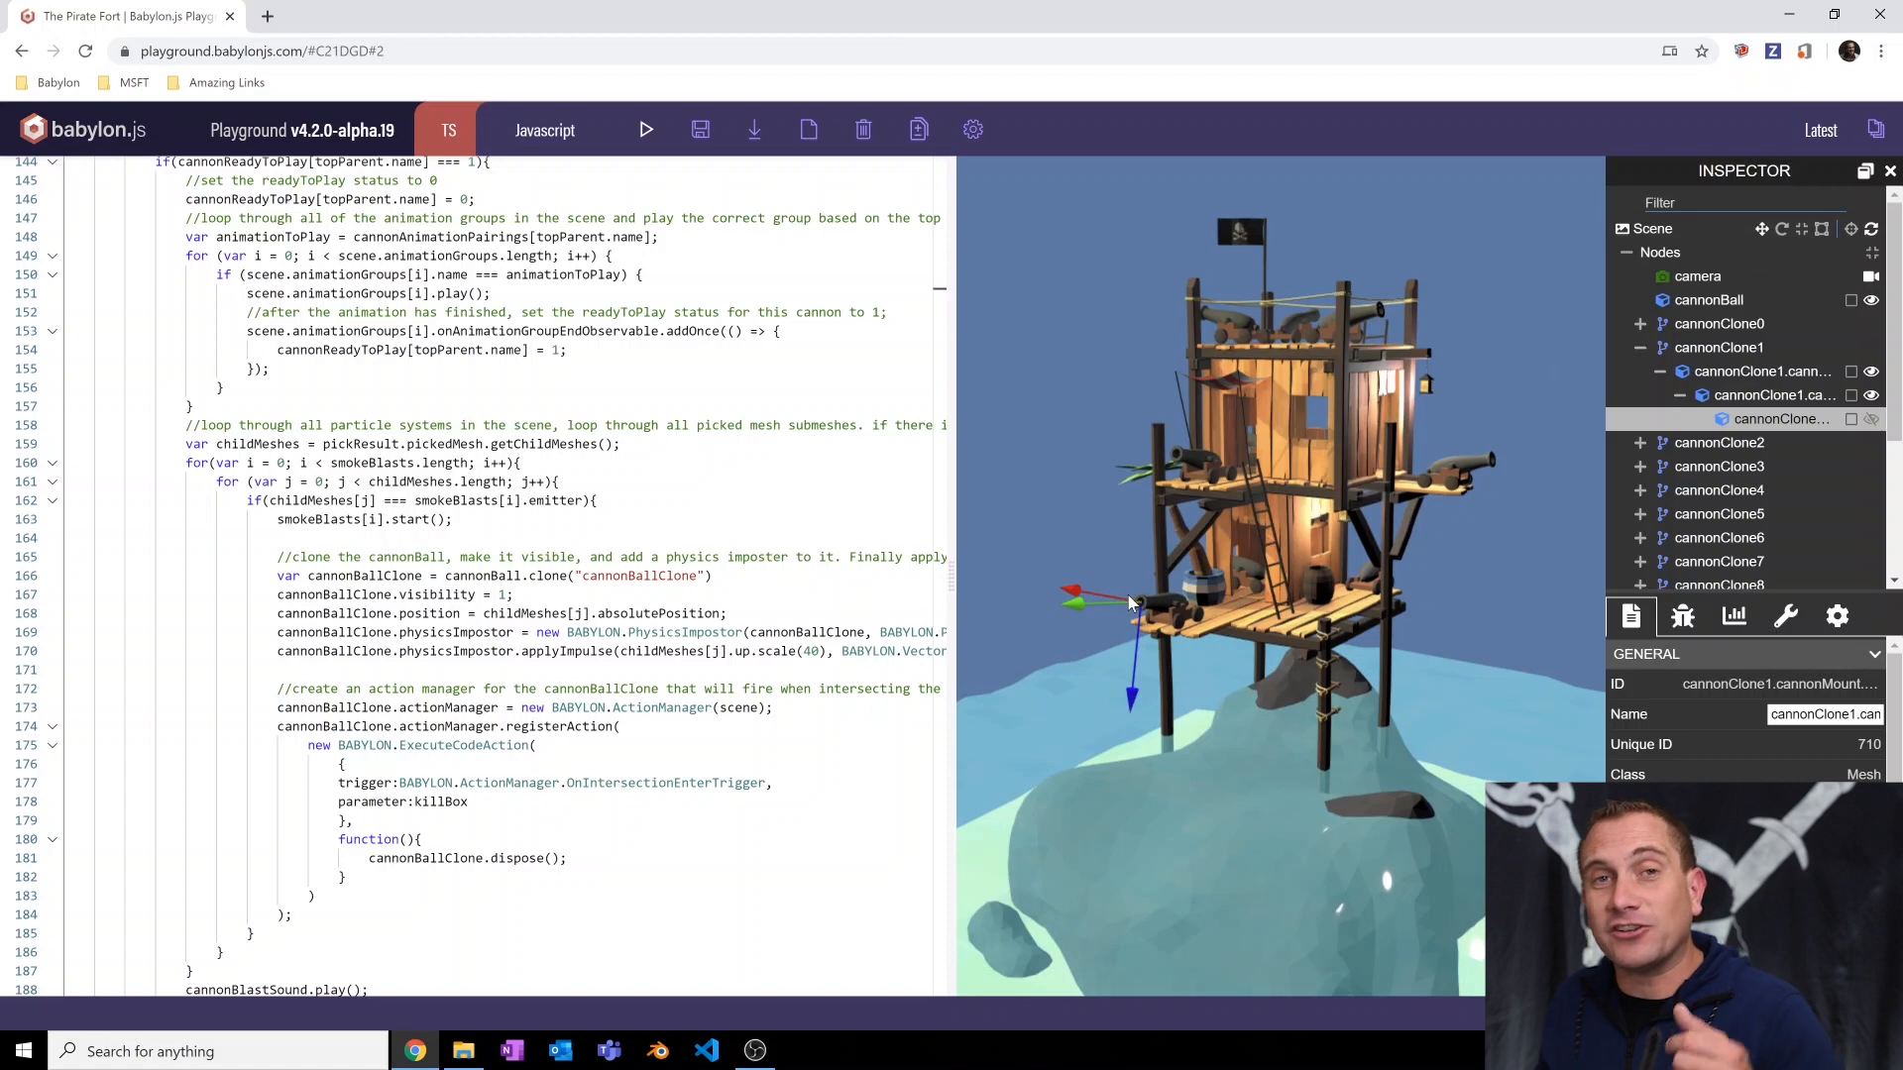
mouse_move(1098, 583)
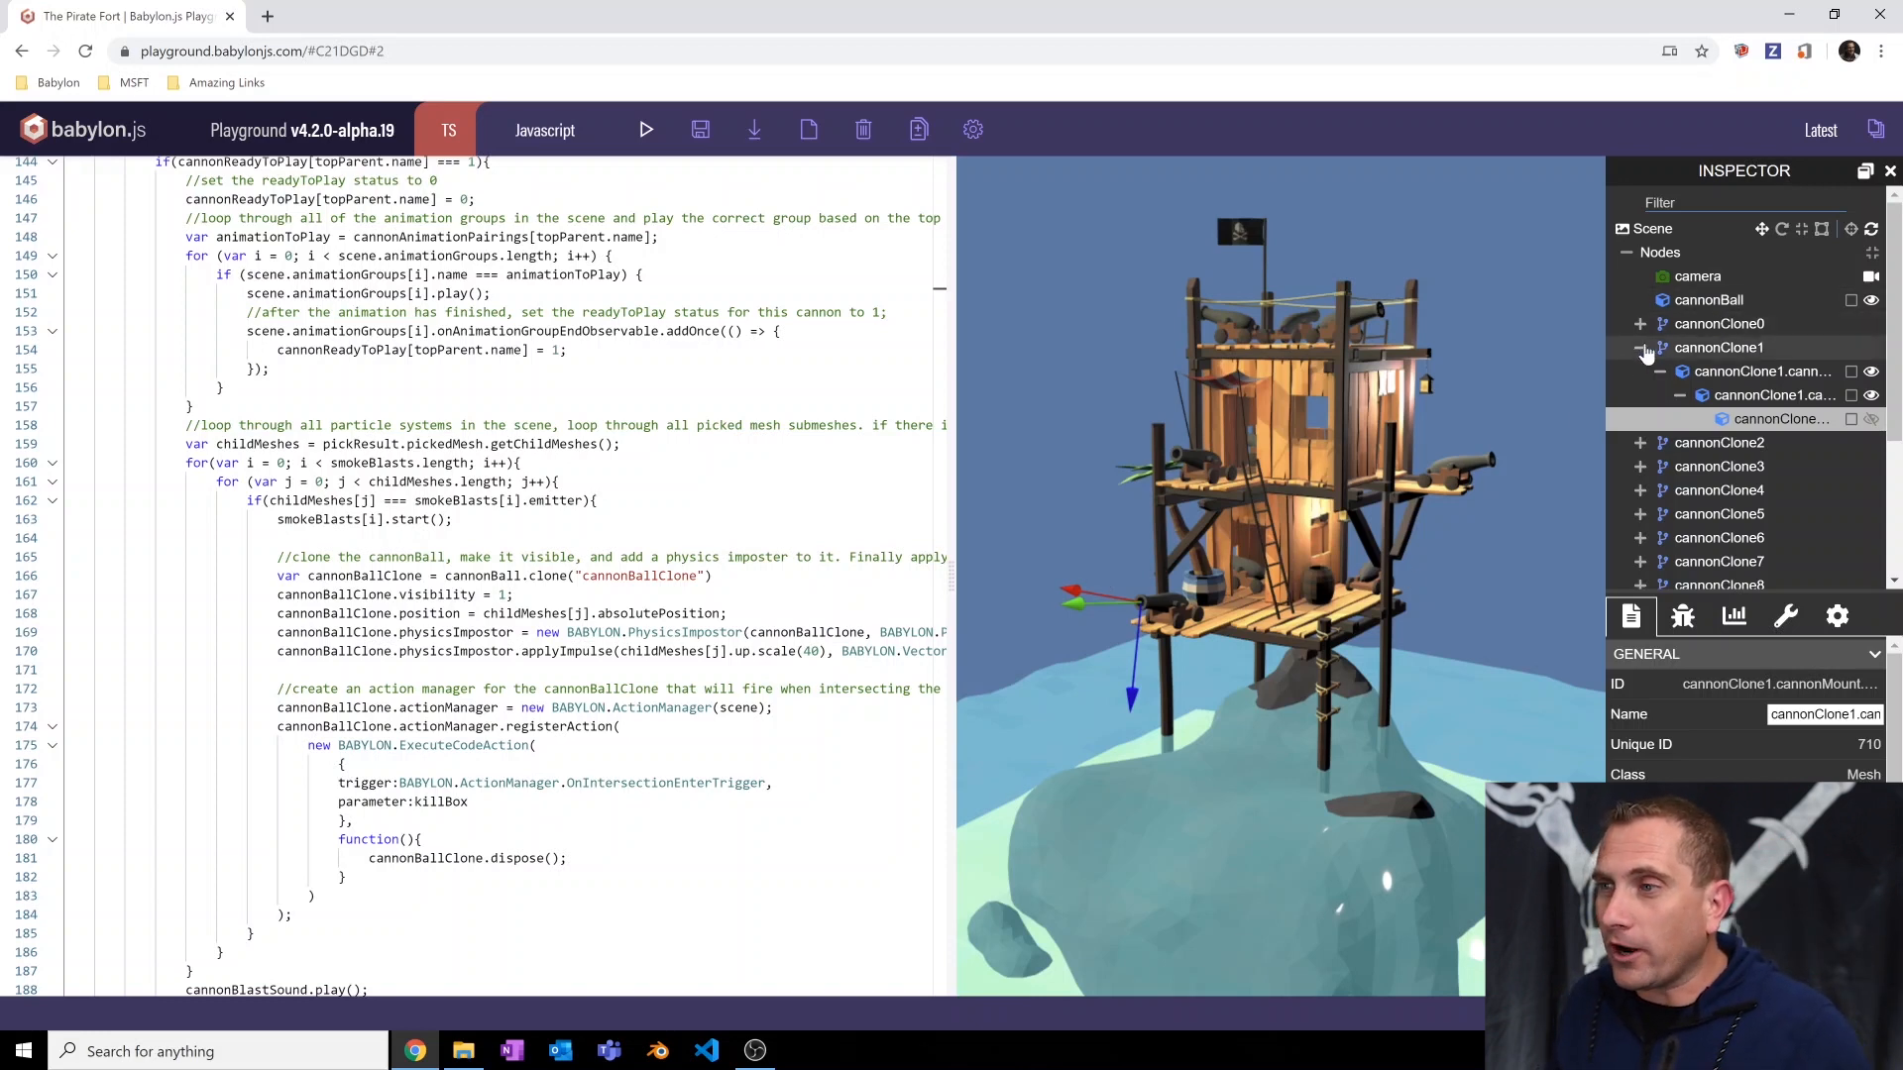
click(1638, 348)
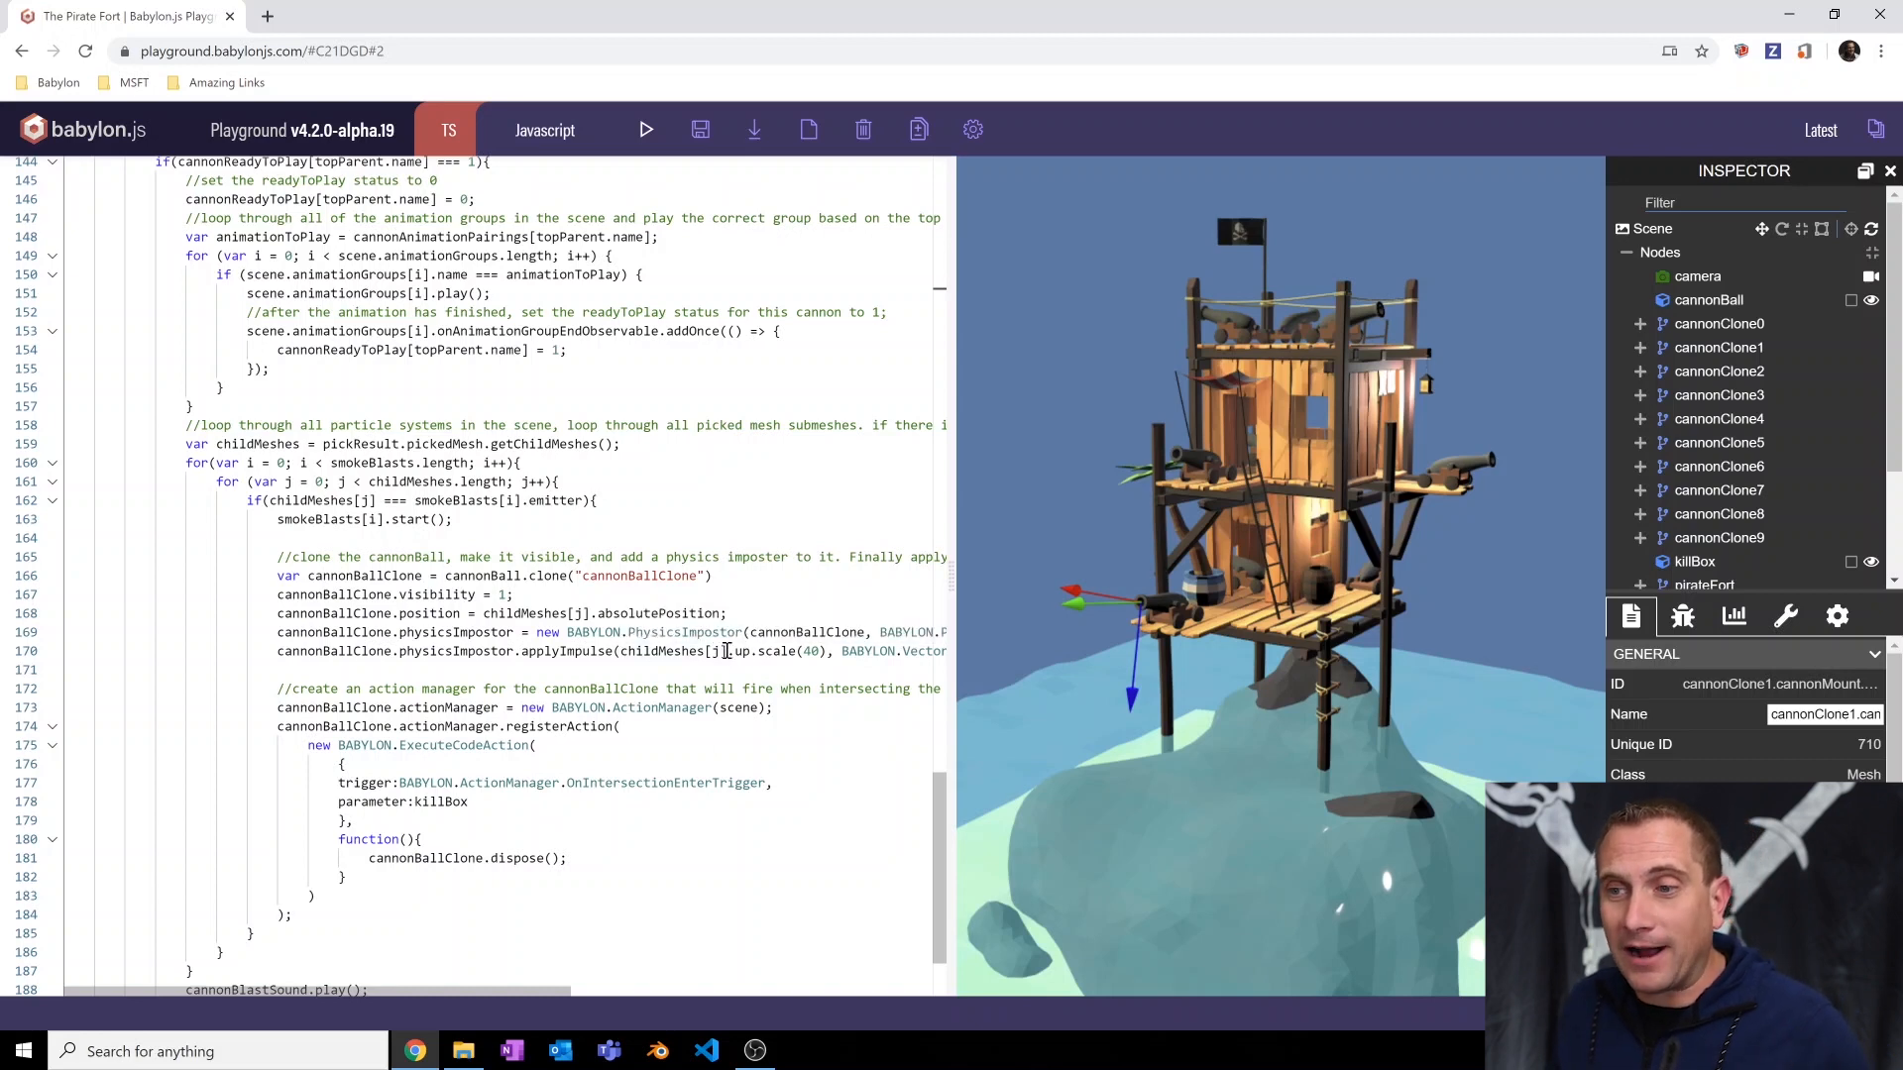
mouse_move(737, 650)
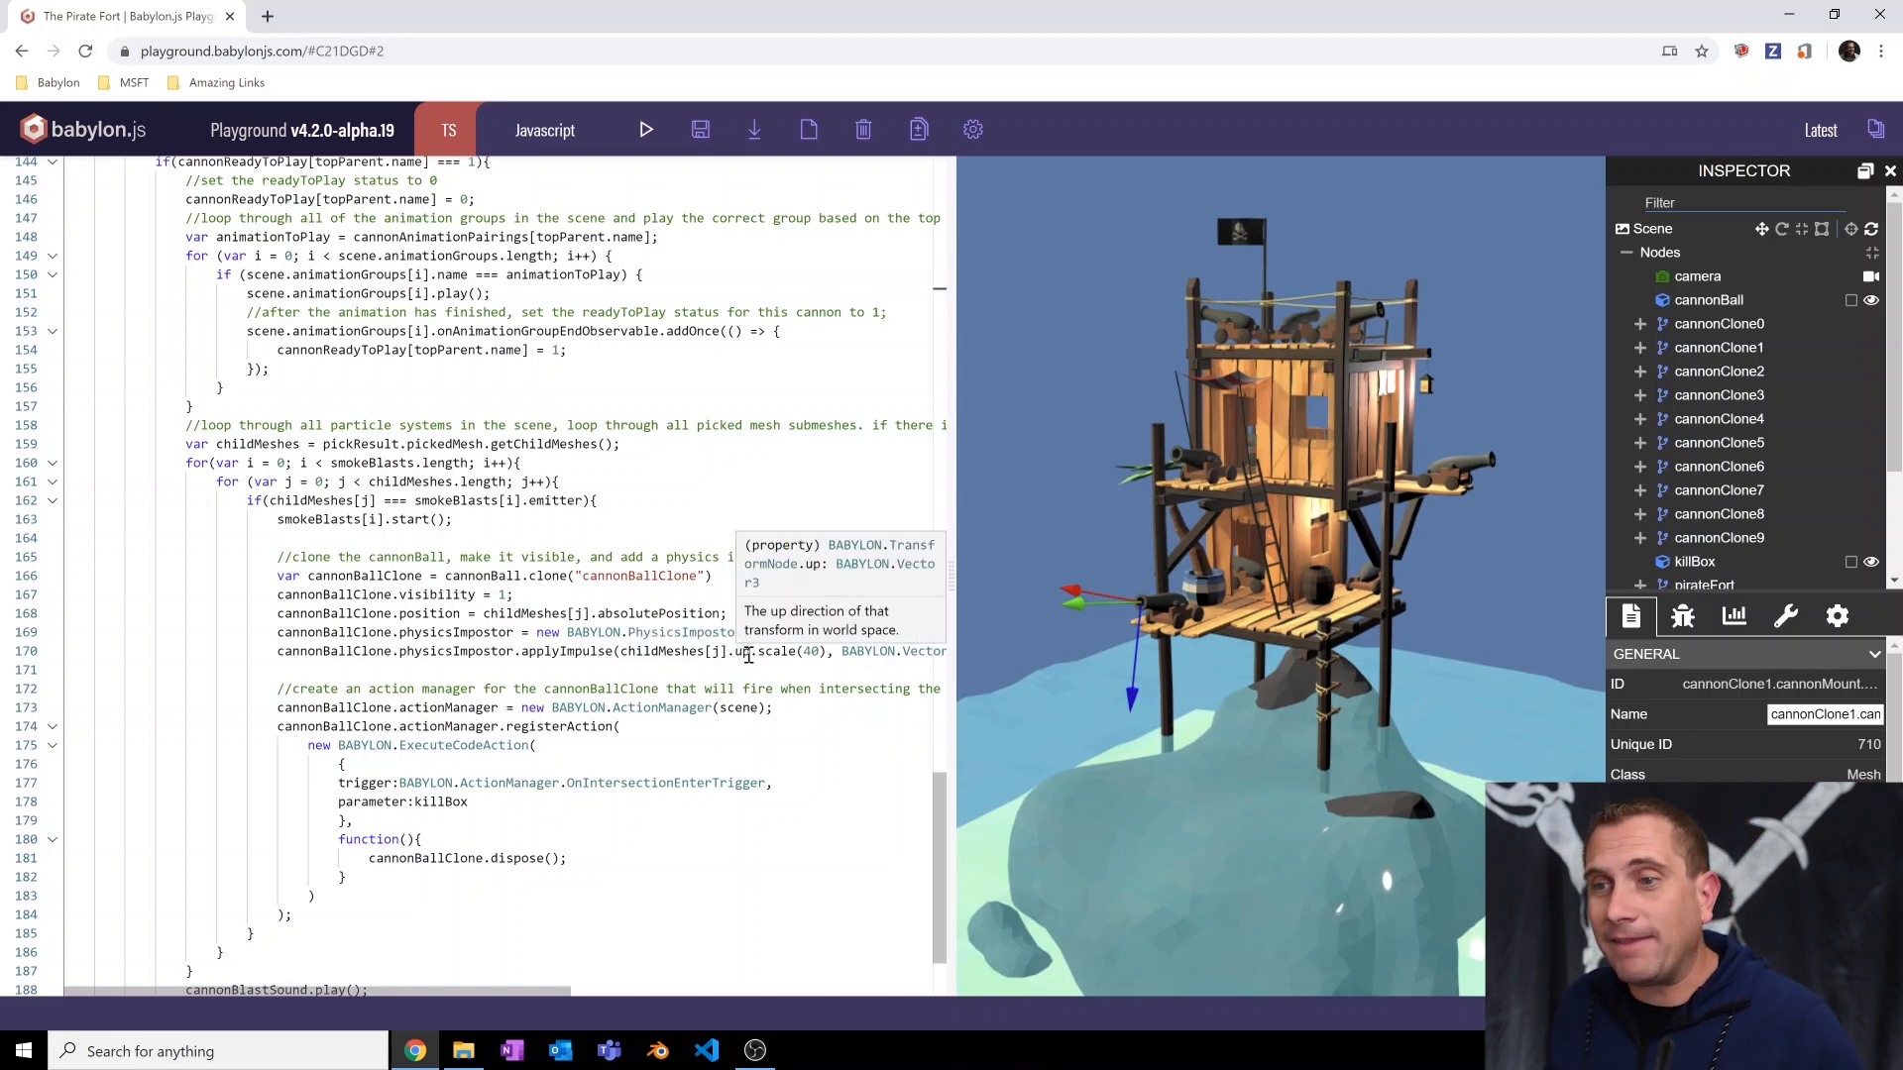